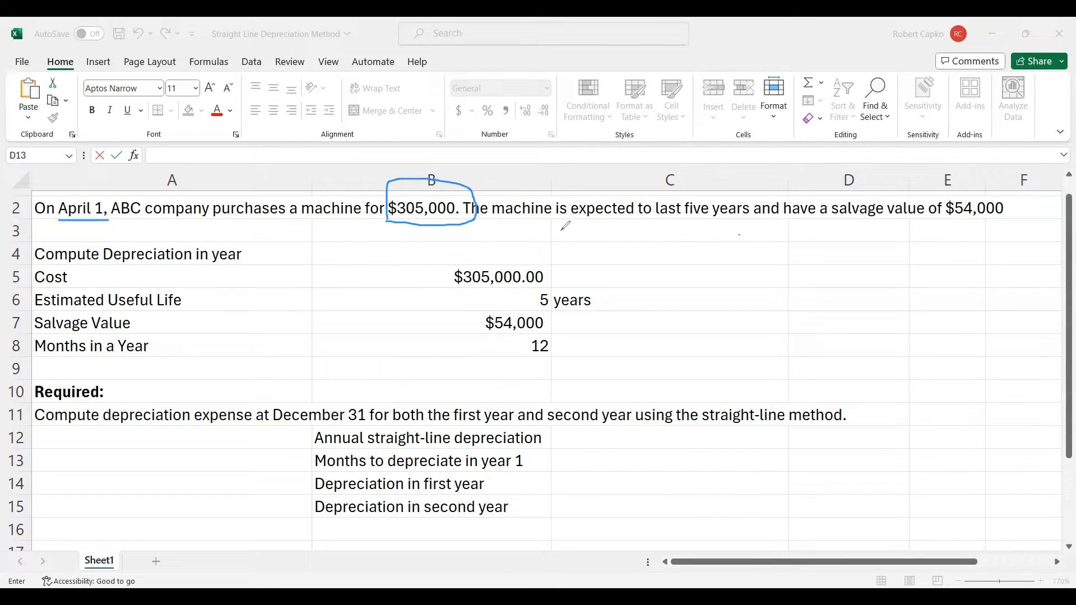
pyautogui.moveTo(754, 207)
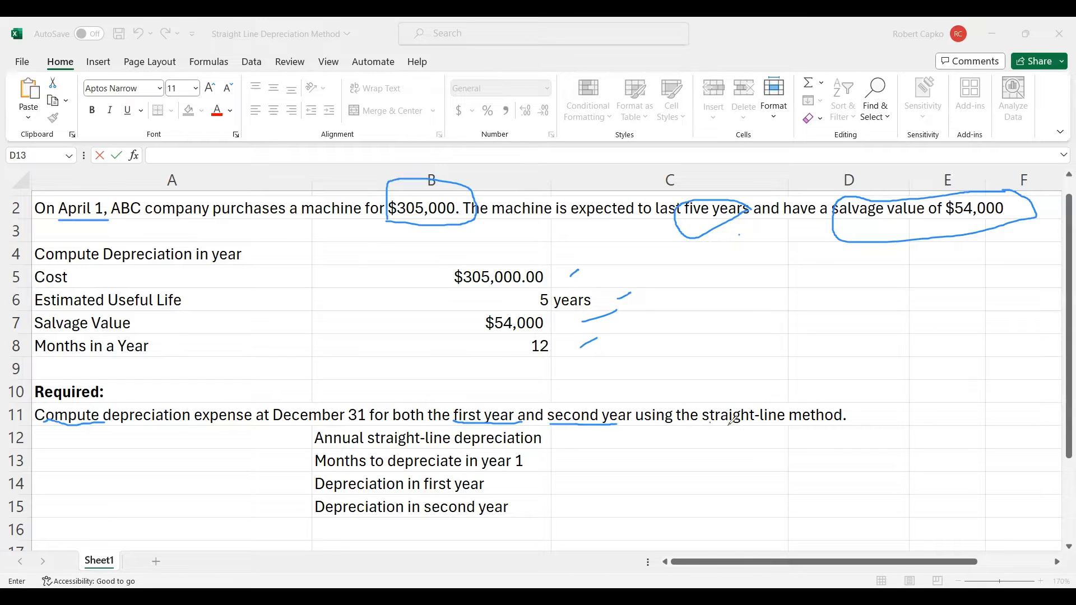
# Step: Enter 9 as the year-1 months to depreciate in C13 and narrow column C
pyautogui.moveTo(705, 424); pyautogui.dragTo(788, 423)
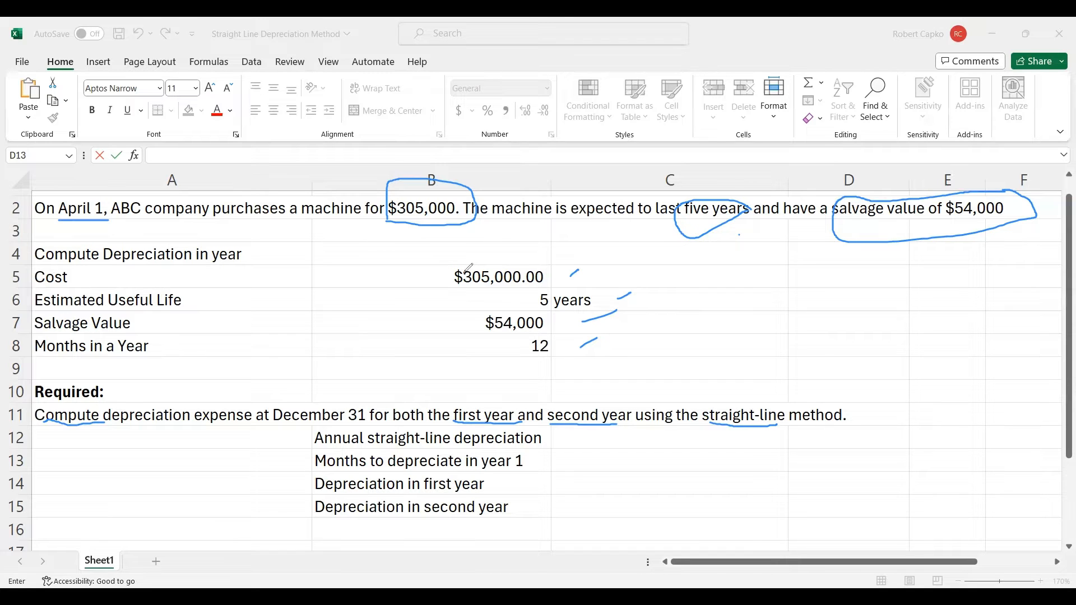
pyautogui.moveTo(781, 267)
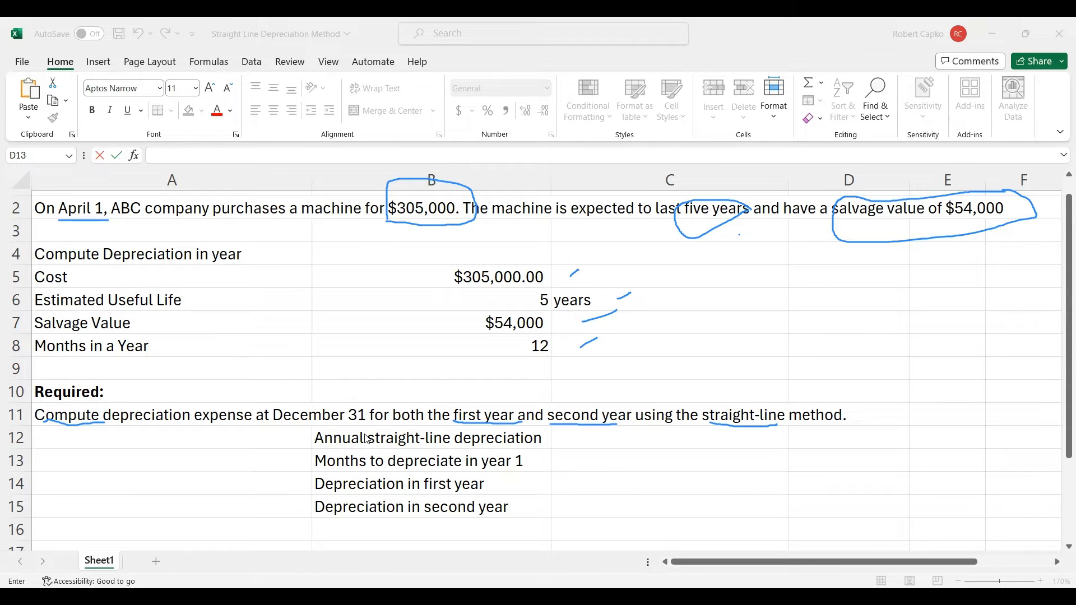
pyautogui.moveTo(553, 457)
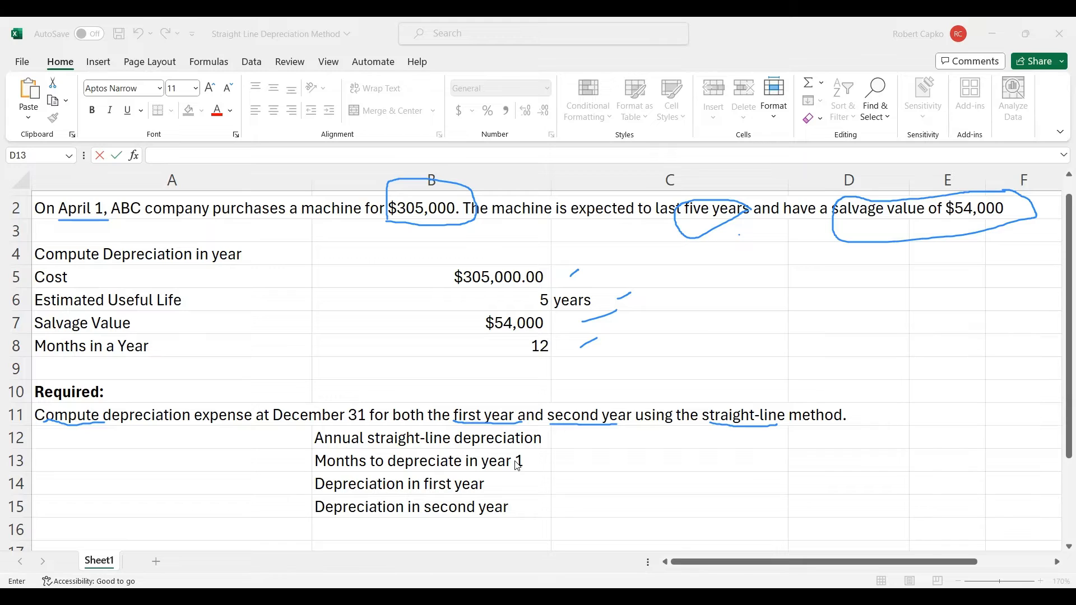
pyautogui.moveTo(541, 464)
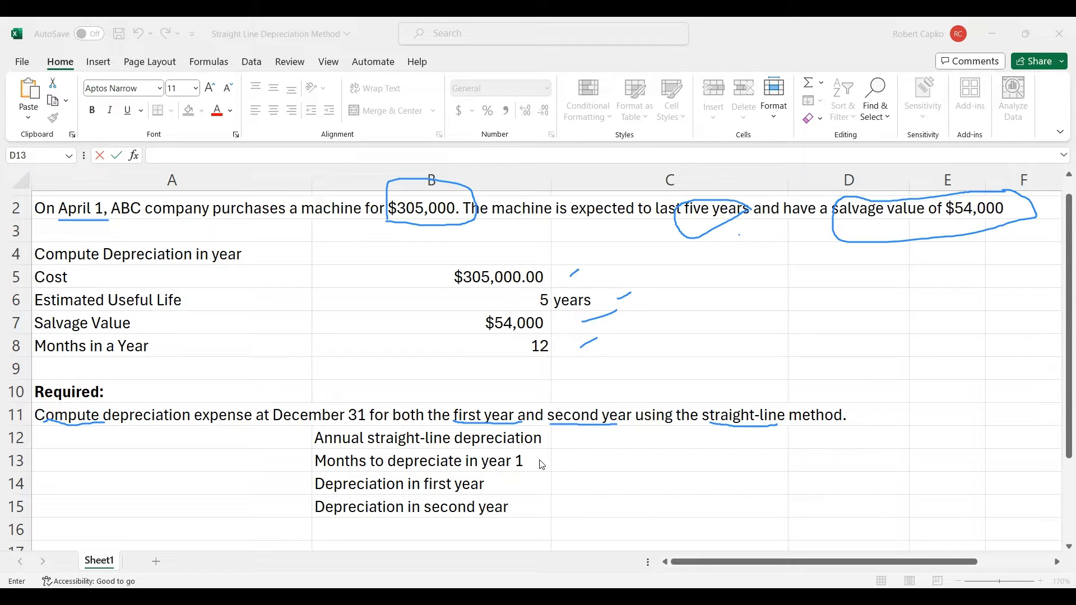
pyautogui.moveTo(548, 467)
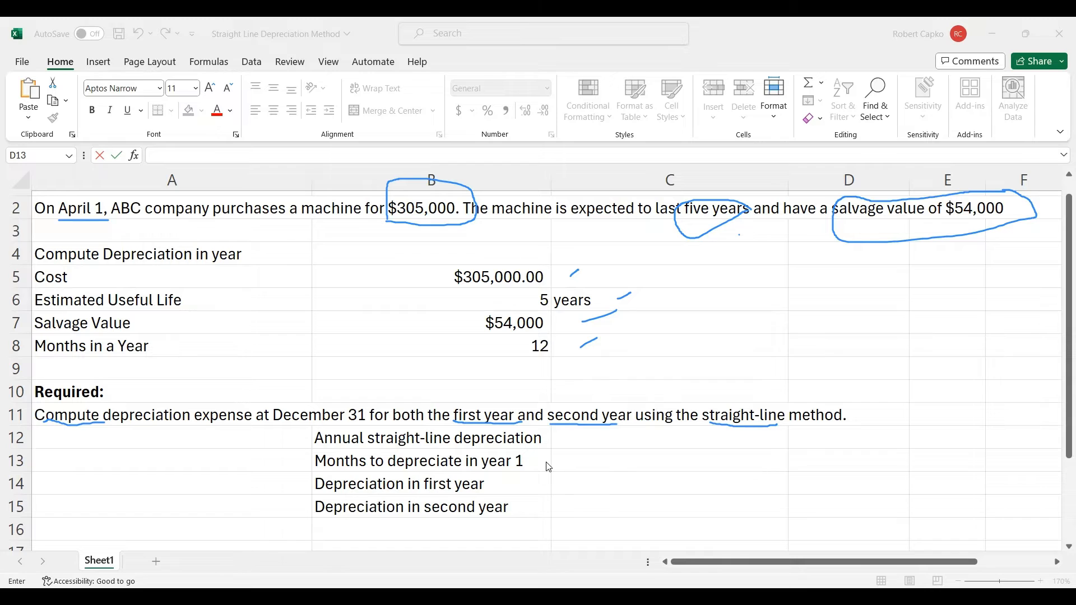
pyautogui.moveTo(583, 464)
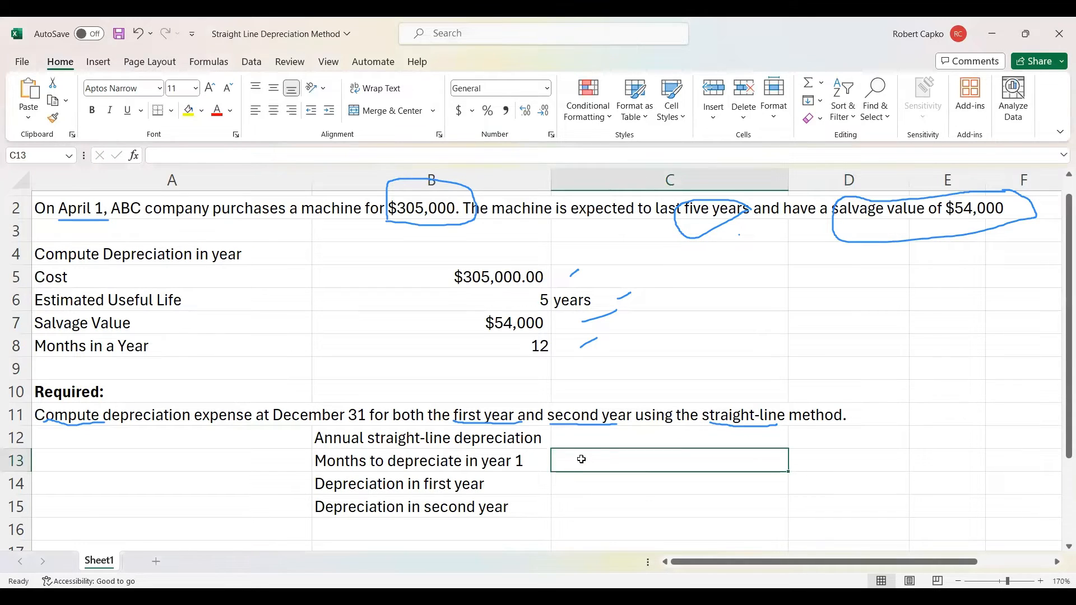
pyautogui.write('9')
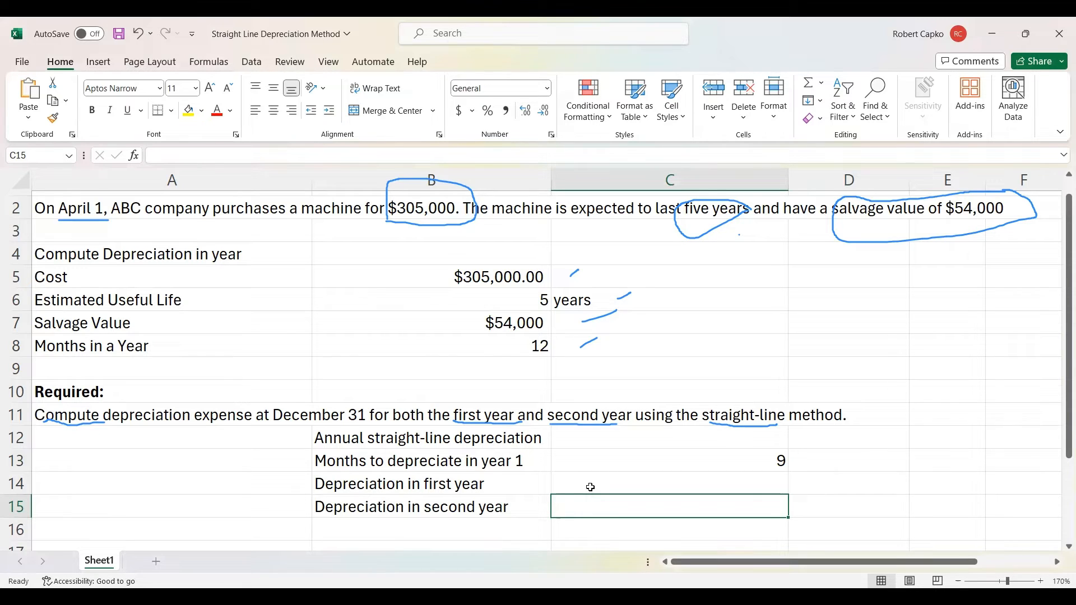
pyautogui.moveTo(785, 180)
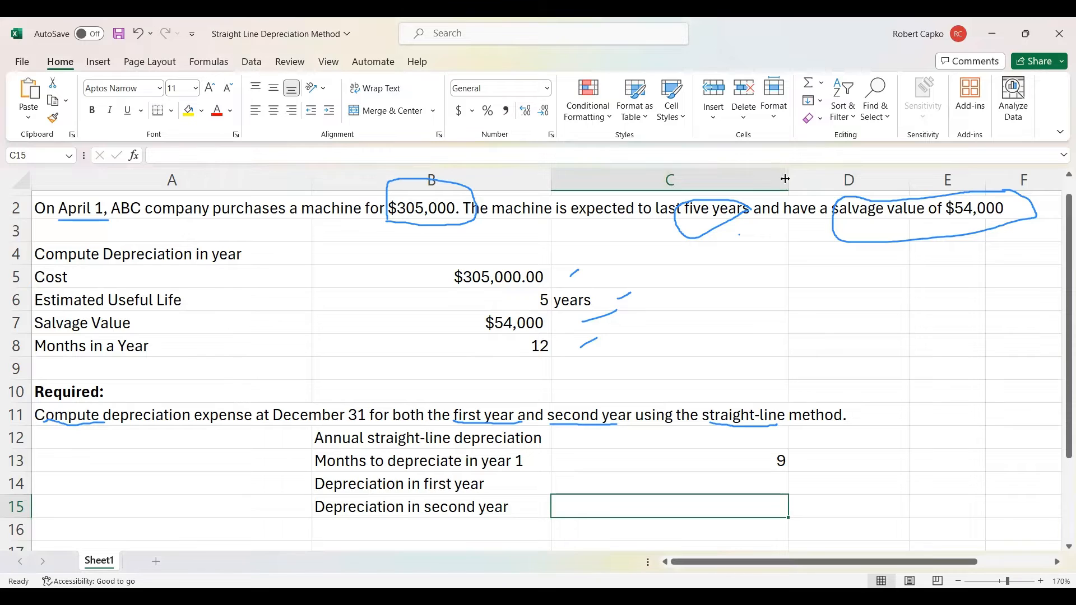
pyautogui.moveTo(786, 179); pyautogui.dragTo(749, 180)
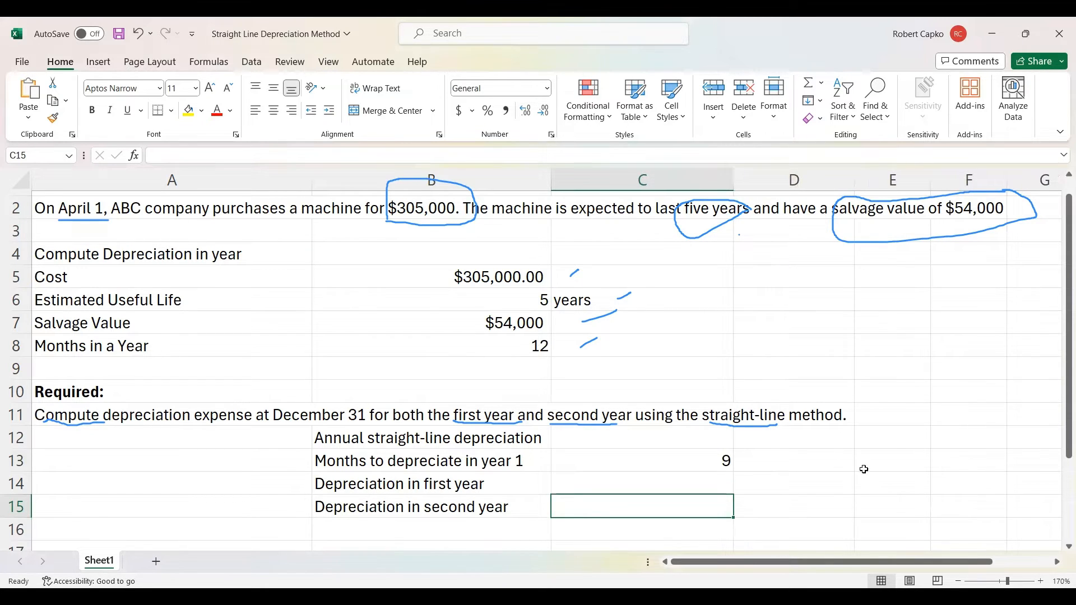
pyautogui.moveTo(787, 491)
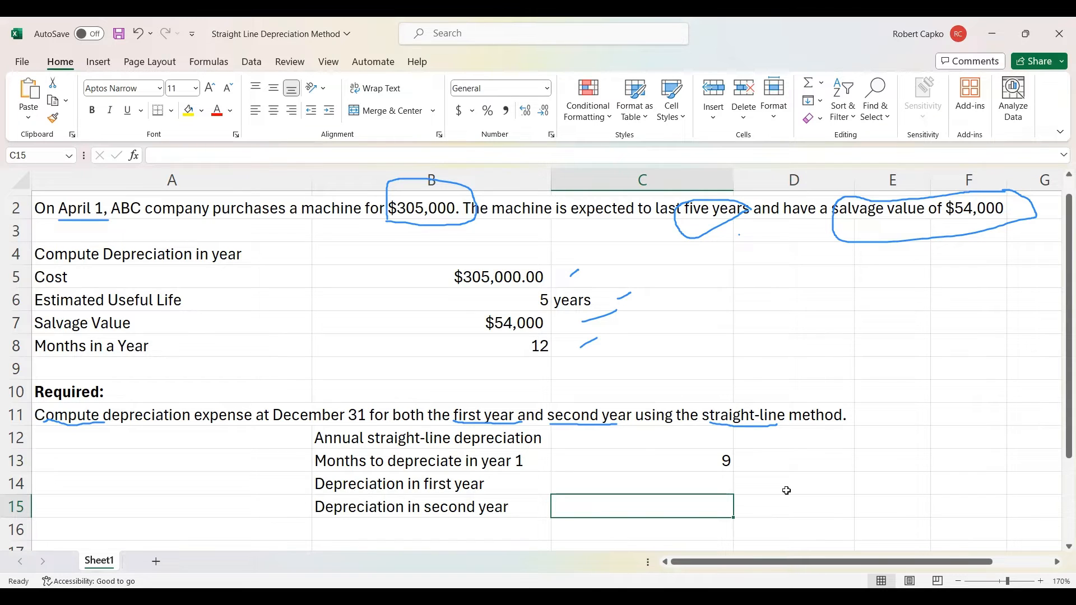
pyautogui.moveTo(450, 446)
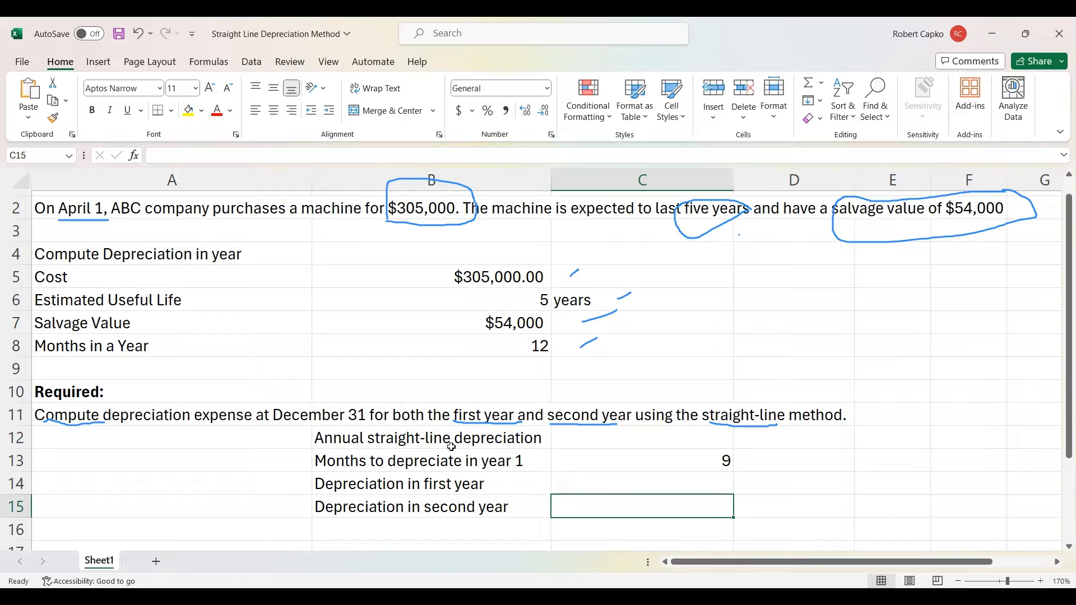
# Step: Enter =SLN(B5,B7,B6) in C12 for annual depreciation of $50,200.00
pyautogui.click(641, 438)
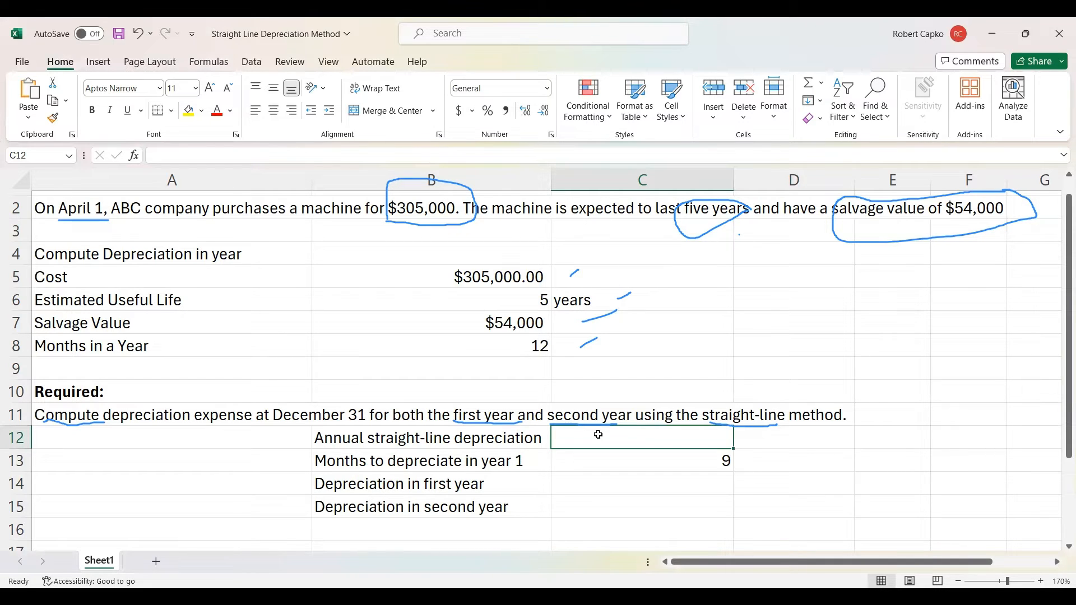
pyautogui.write('=')
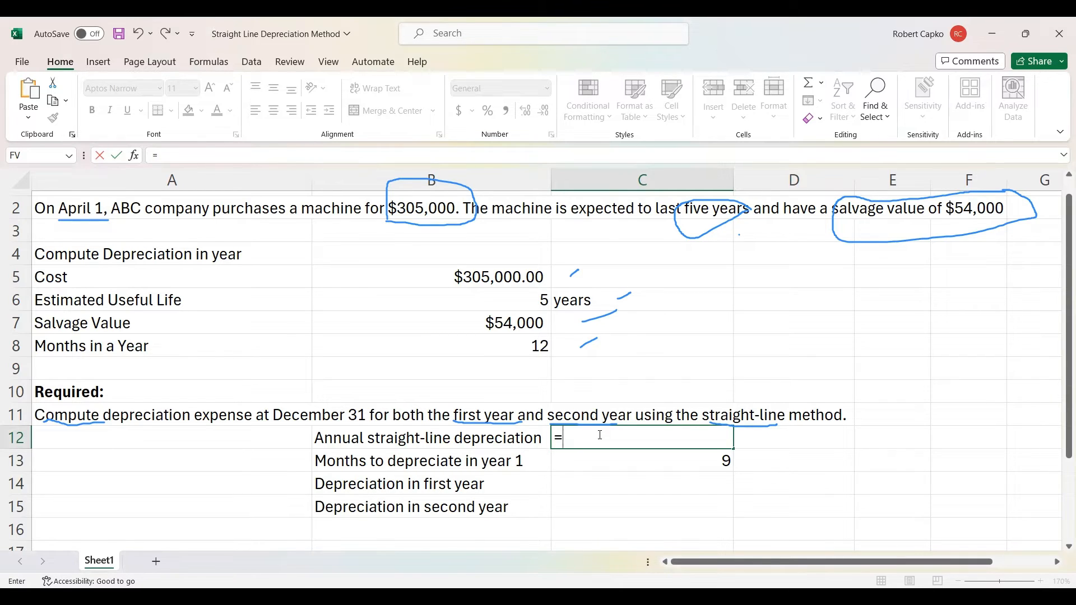
pyautogui.write('S')
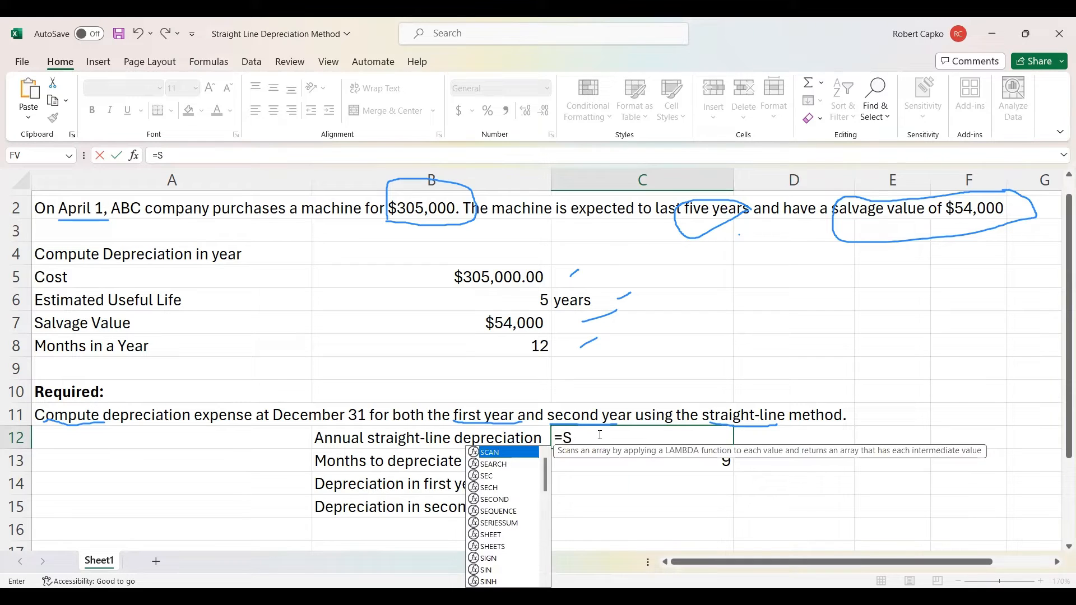
pyautogui.write('LN')
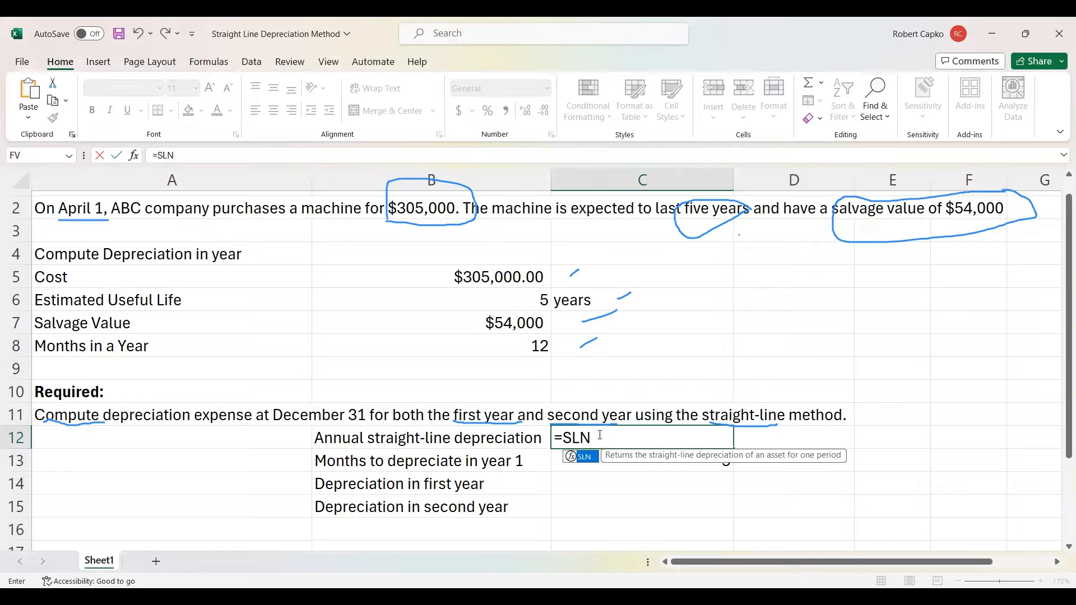
pyautogui.write('(')
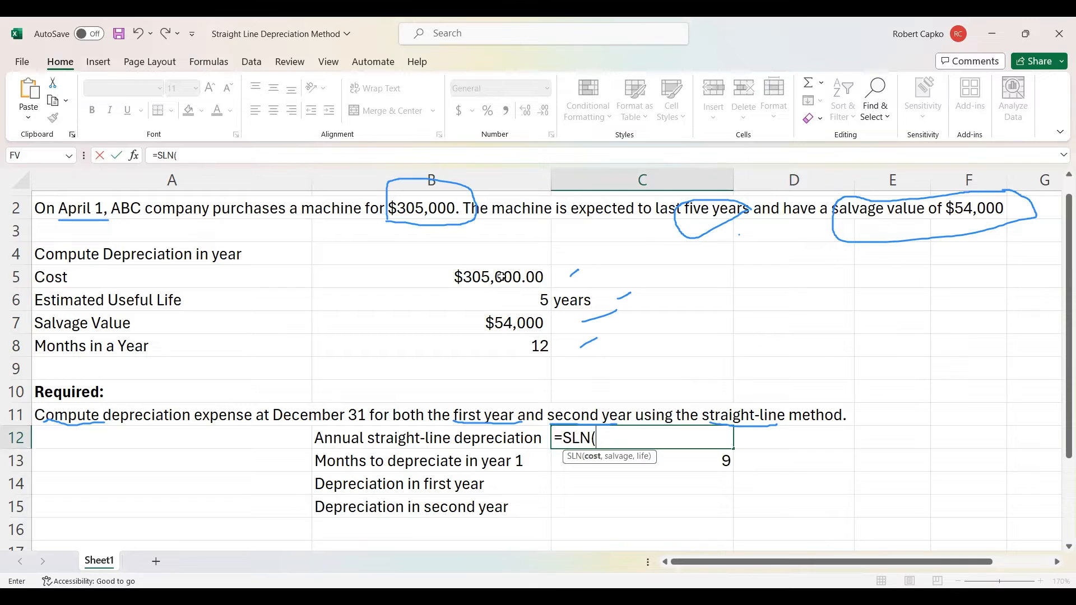
pyautogui.click(430, 277)
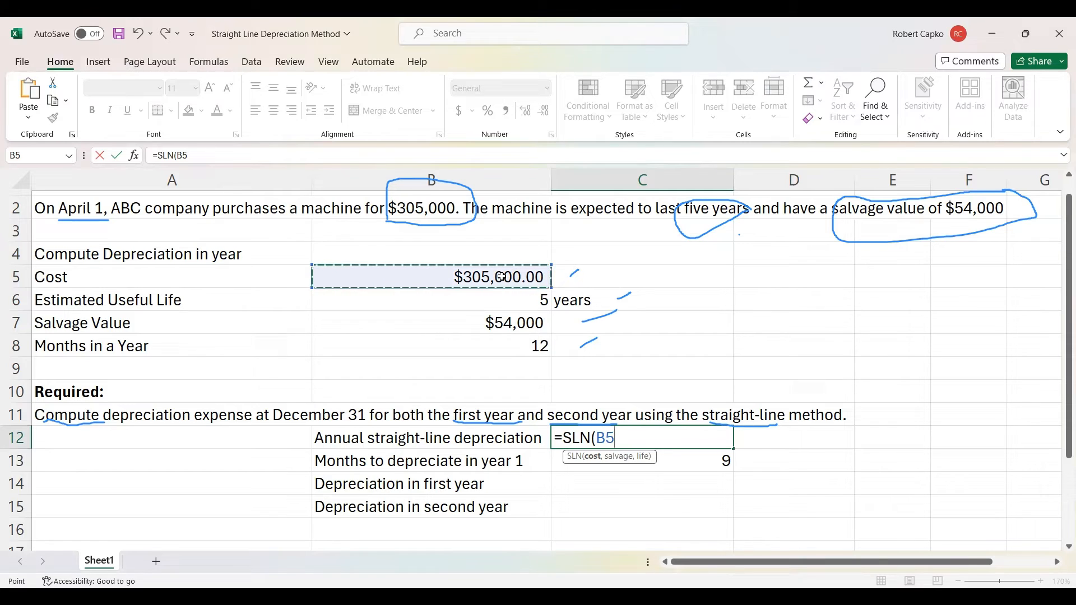
pyautogui.write(',')
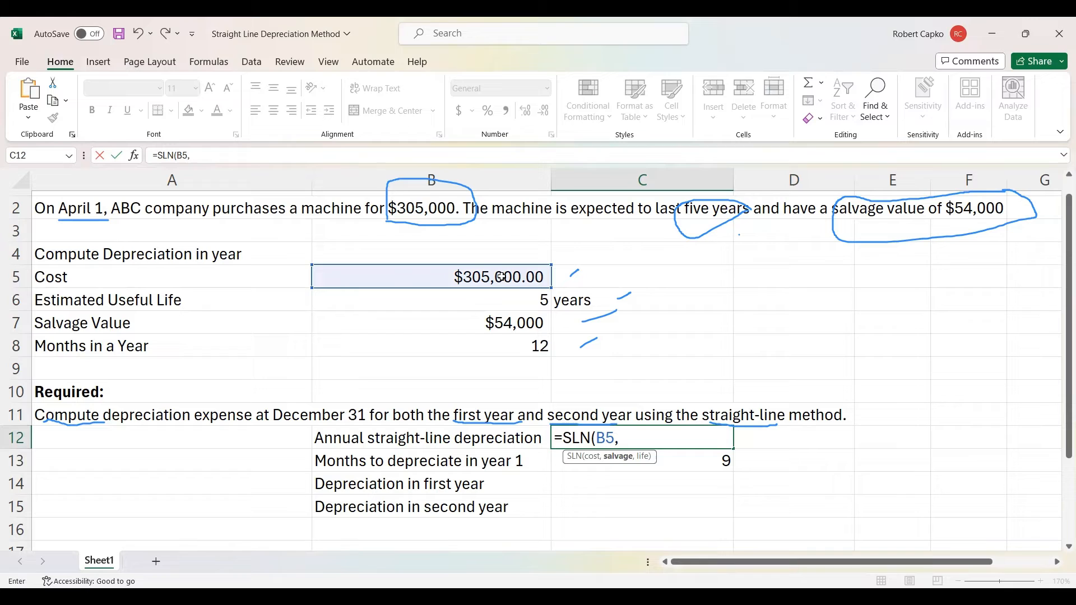
pyautogui.moveTo(508, 302)
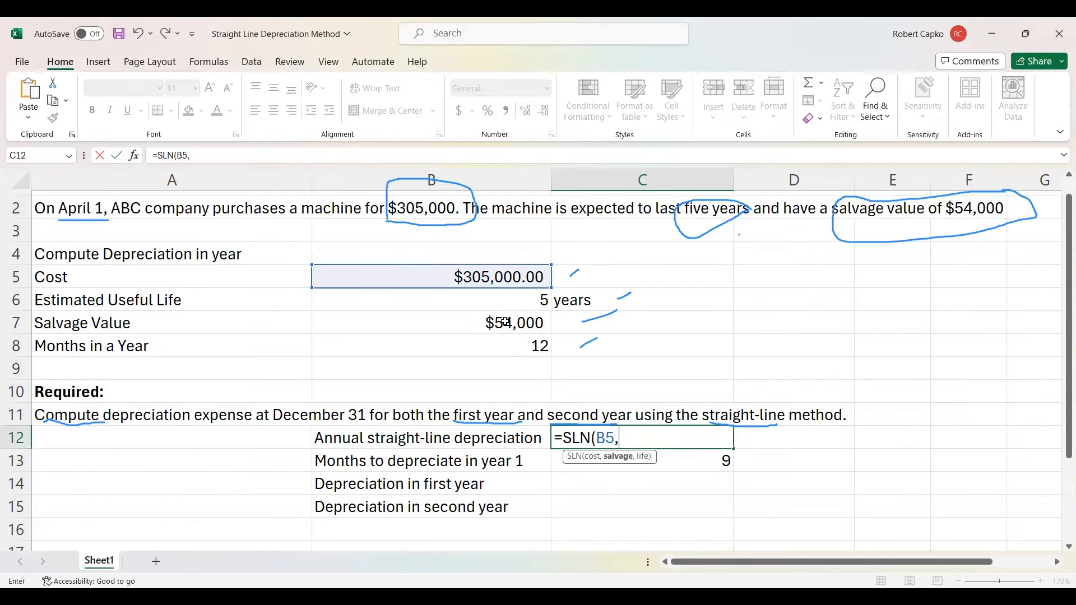
pyautogui.click(430, 322)
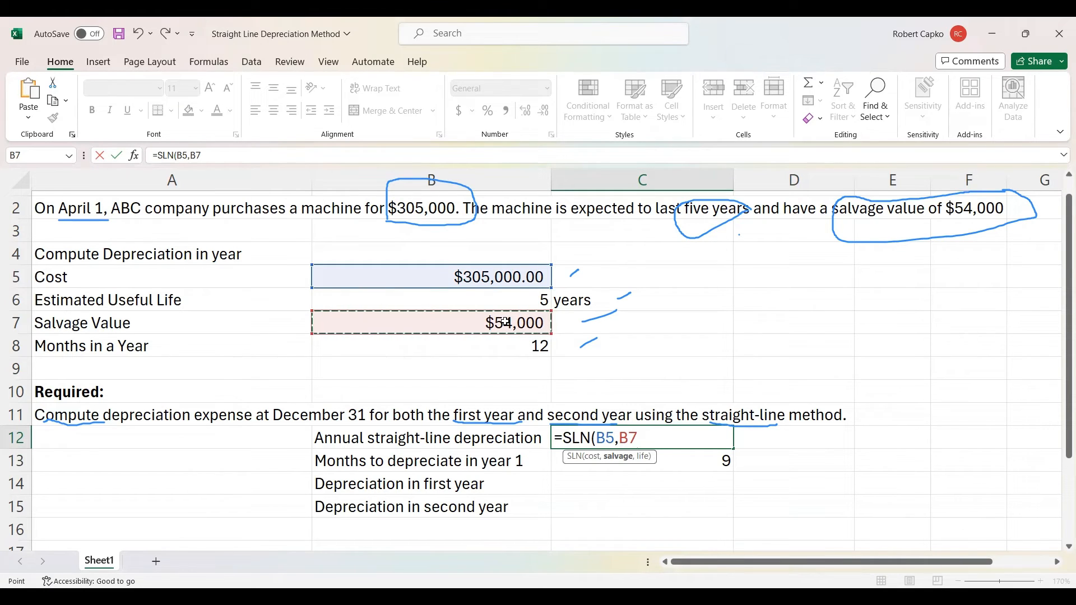
pyautogui.write(',')
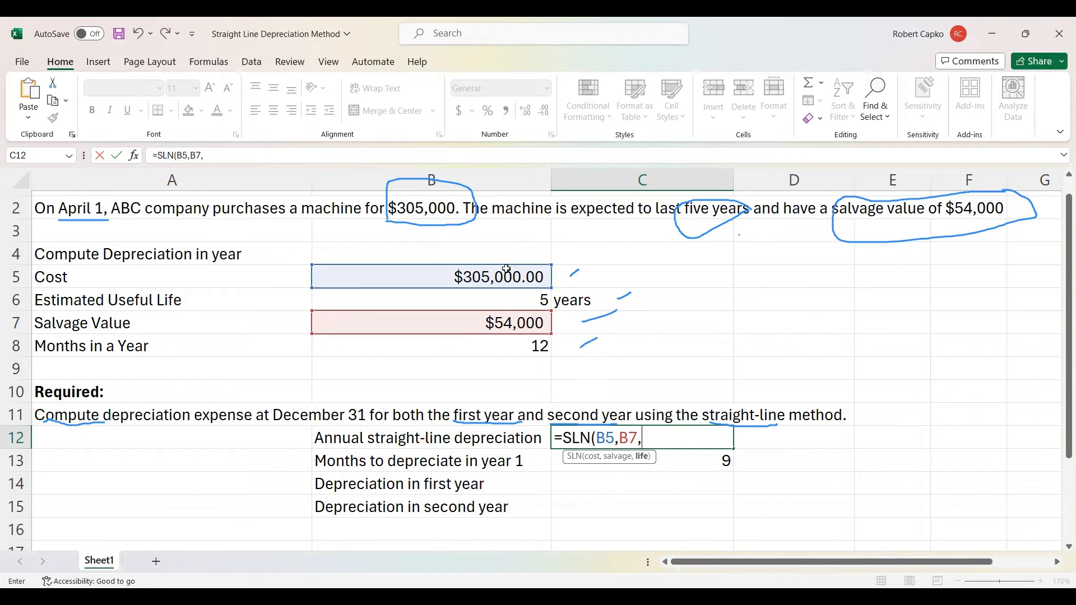
pyautogui.click(430, 299)
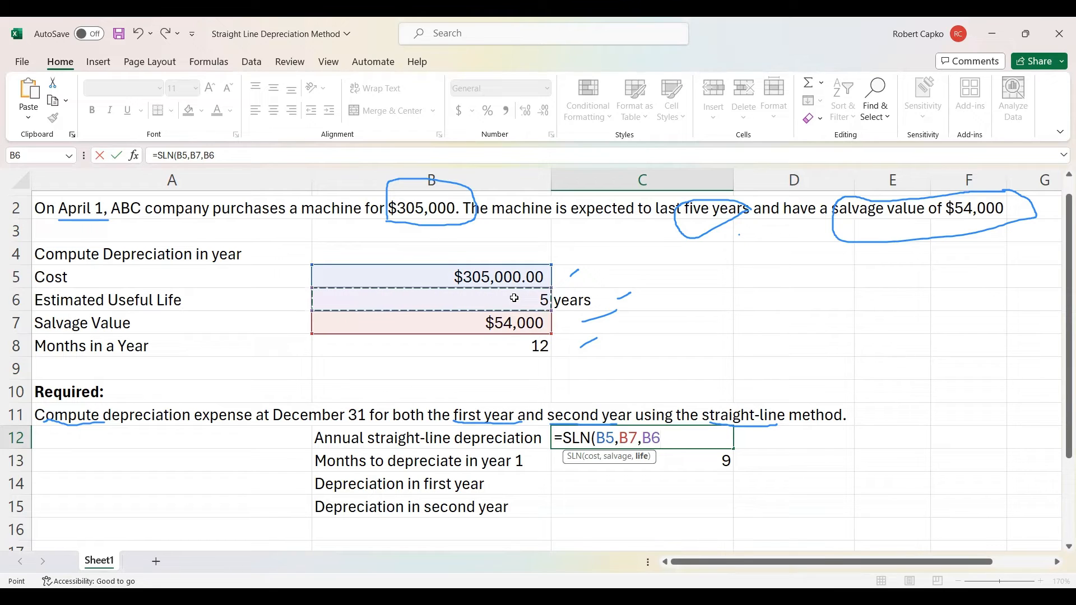
pyautogui.write(')')
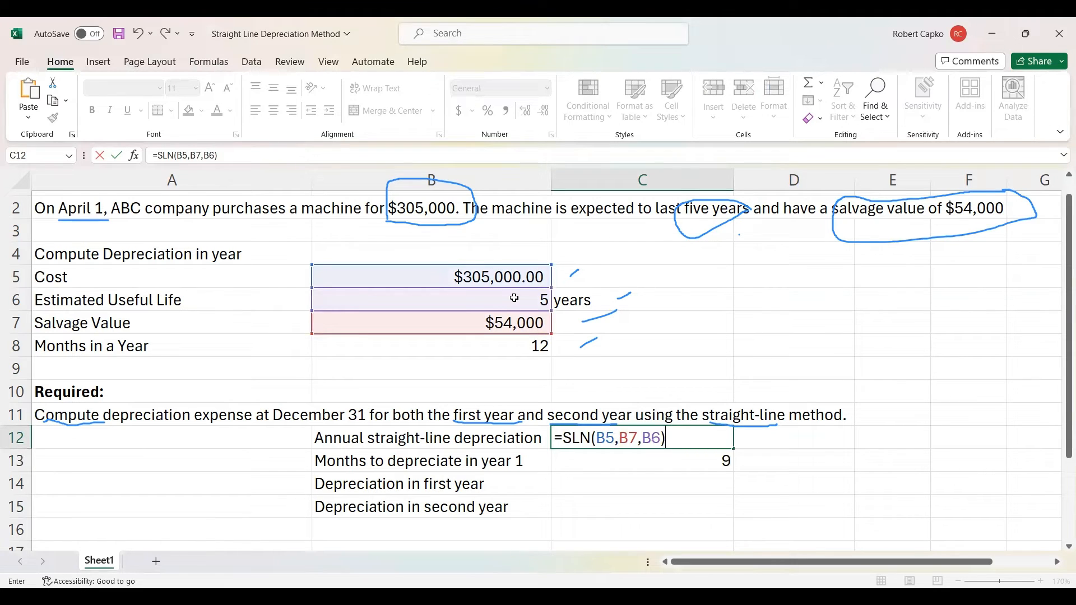
pyautogui.press('enter')
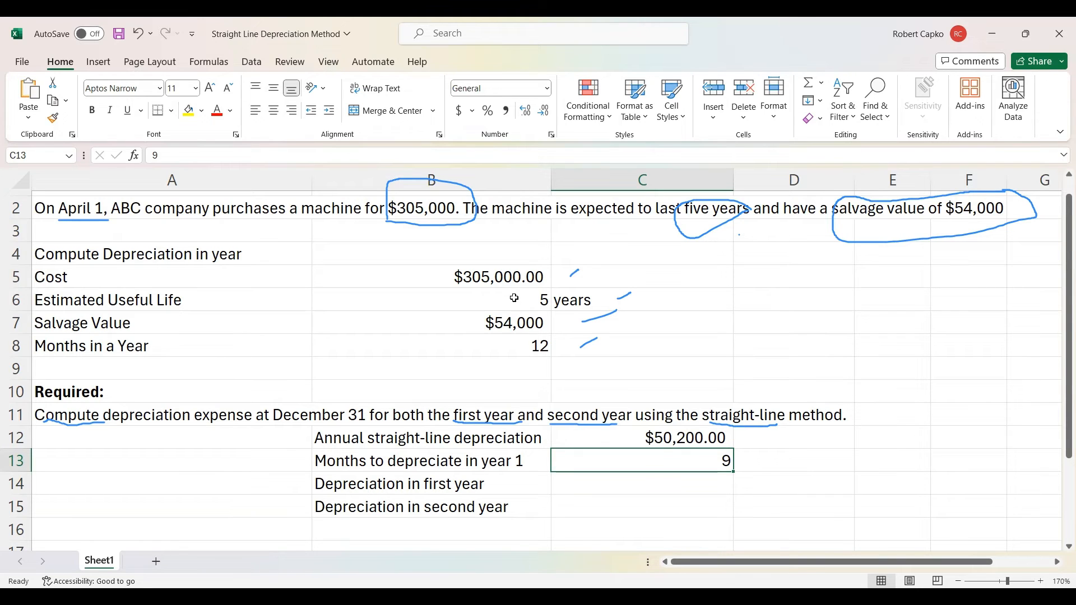
pyautogui.moveTo(575, 477)
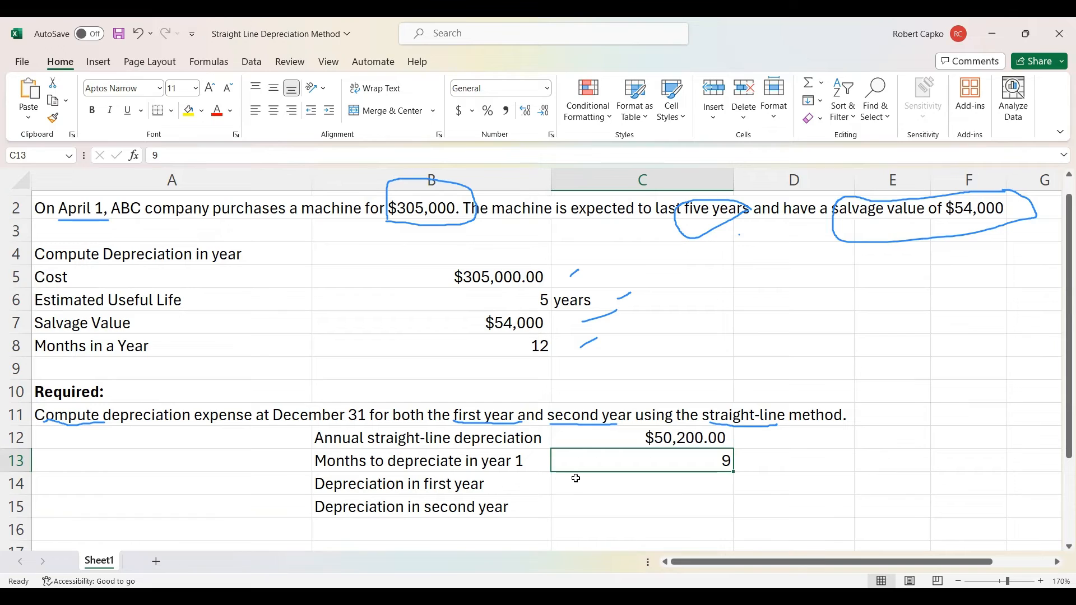
# Step: Enter =C12*(C13/B8) in C14 for first-year depreciation of $37,650.00
pyautogui.click(641, 483)
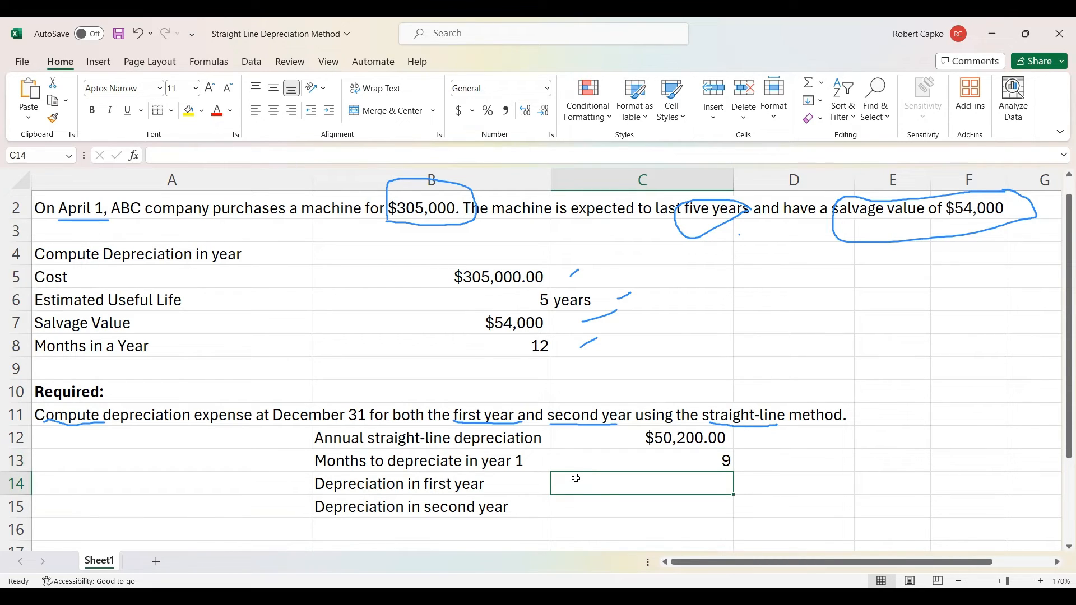
pyautogui.write('=')
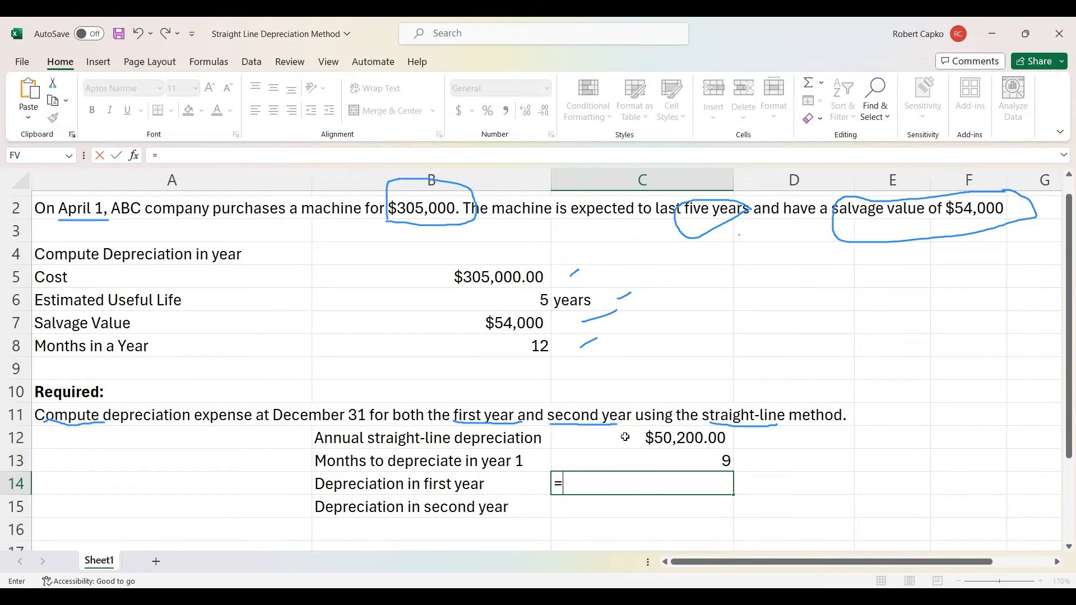
pyautogui.click(641, 438)
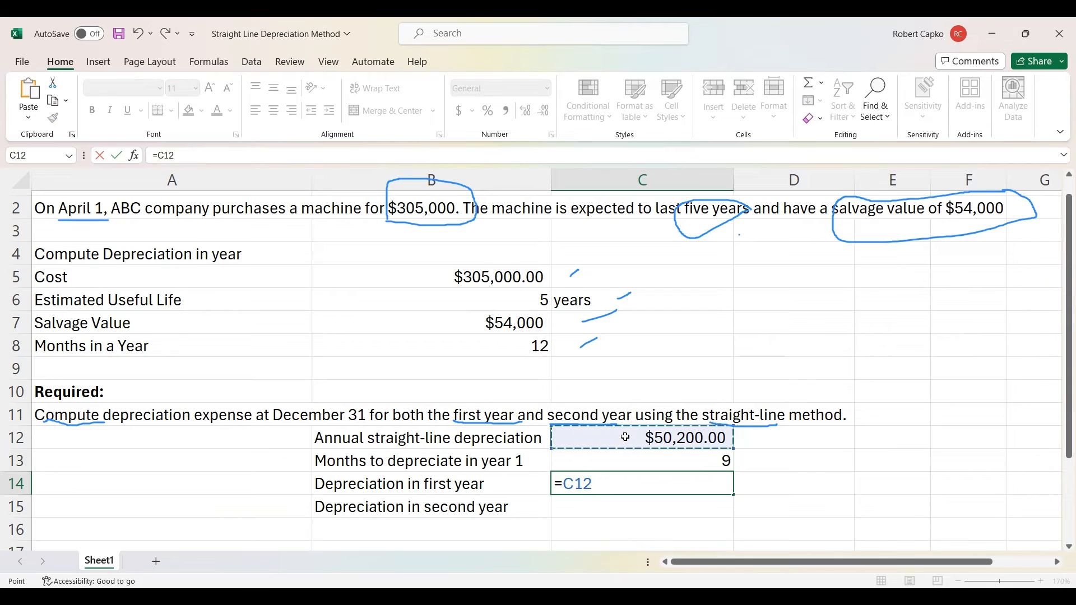
pyautogui.write('*')
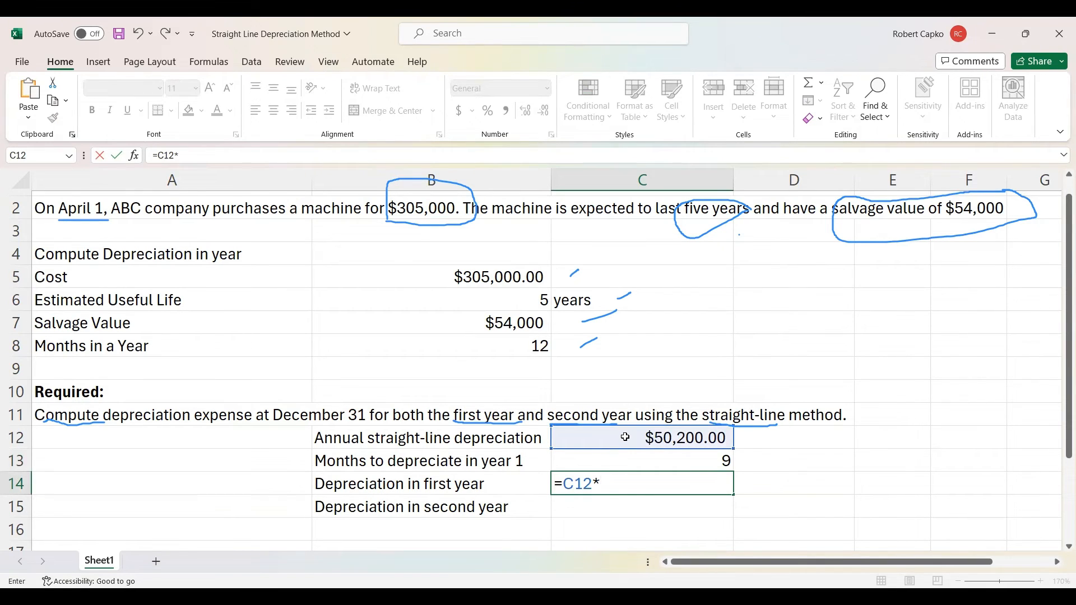
pyautogui.write('(')
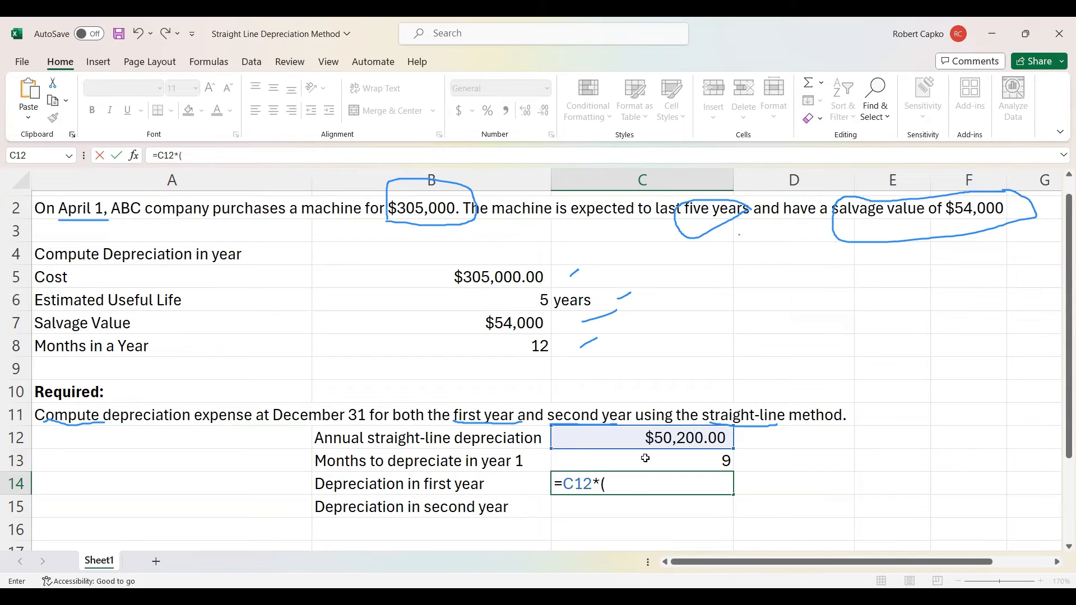
pyautogui.click(642, 461)
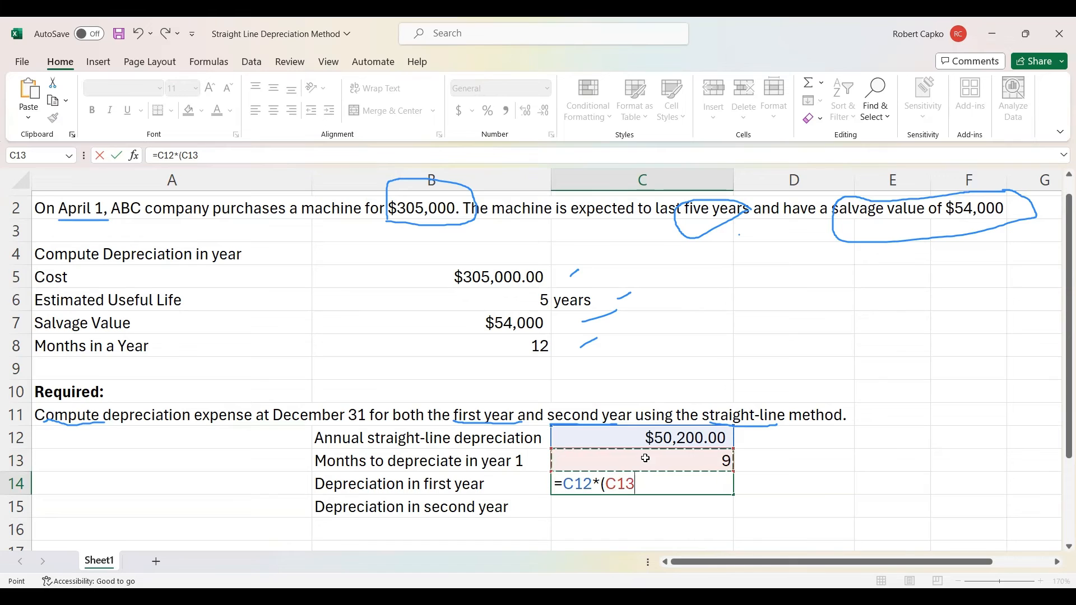
pyautogui.write('/')
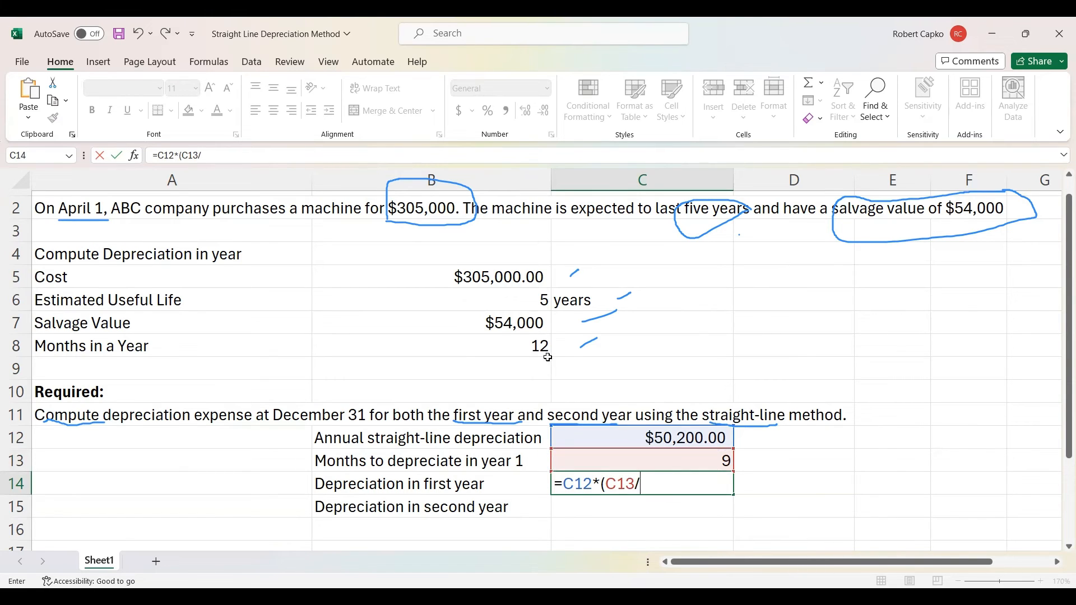
pyautogui.click(430, 347)
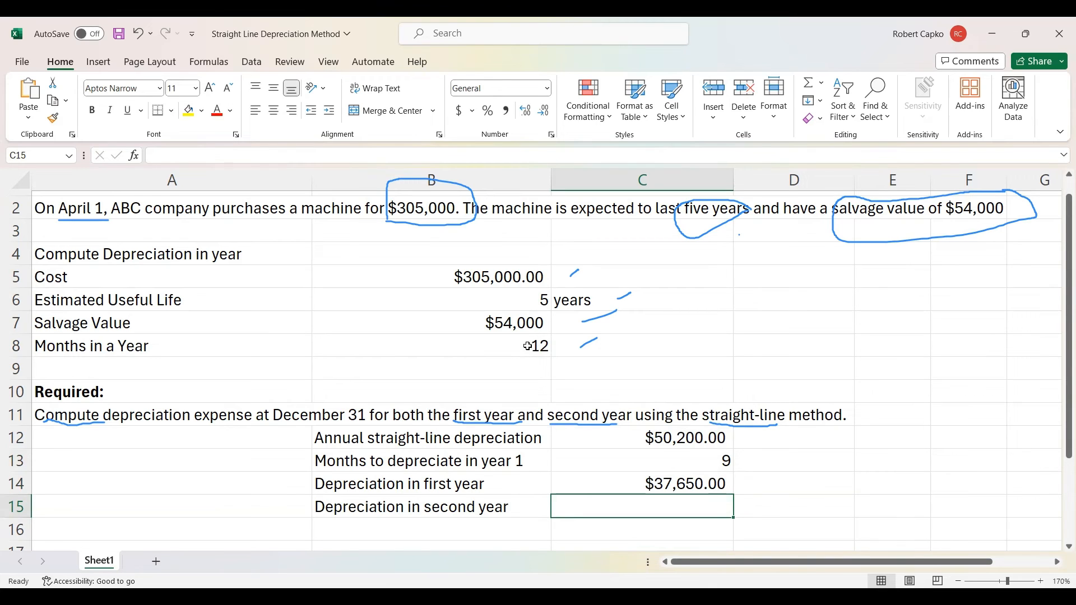
# Step: Set C15 equal to C12, giving second-year depreciation of $50,200.00
pyautogui.write('=C12')
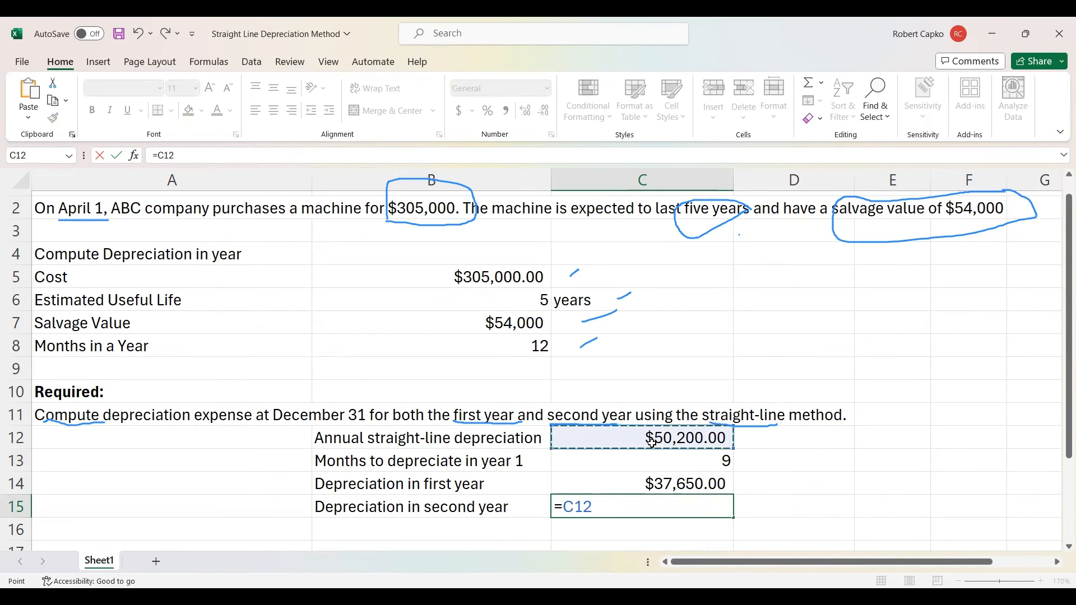
pyautogui.press('enter')
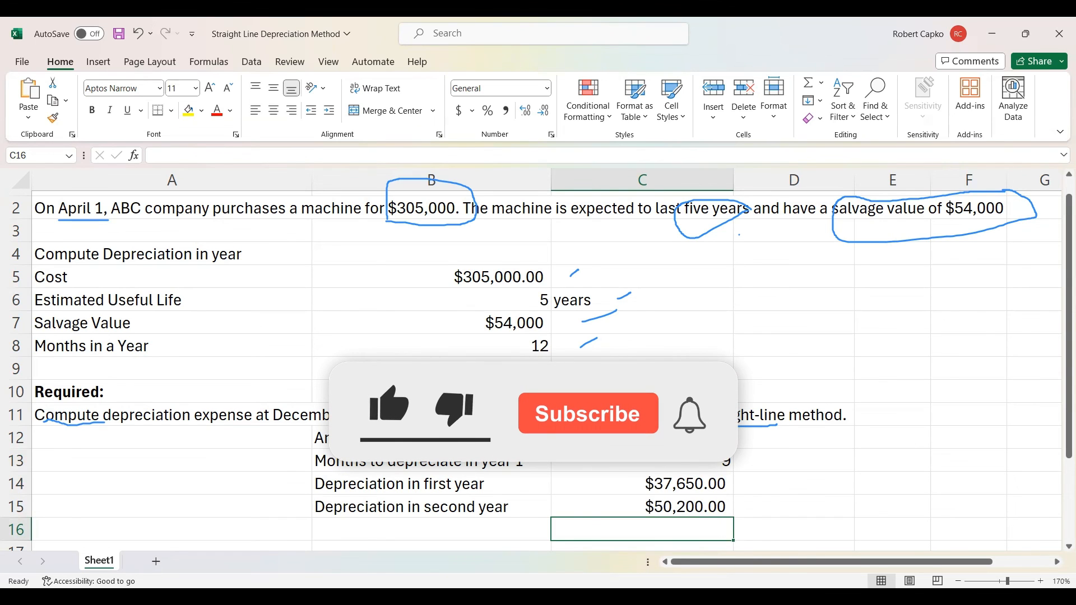
pyautogui.click(586, 414)
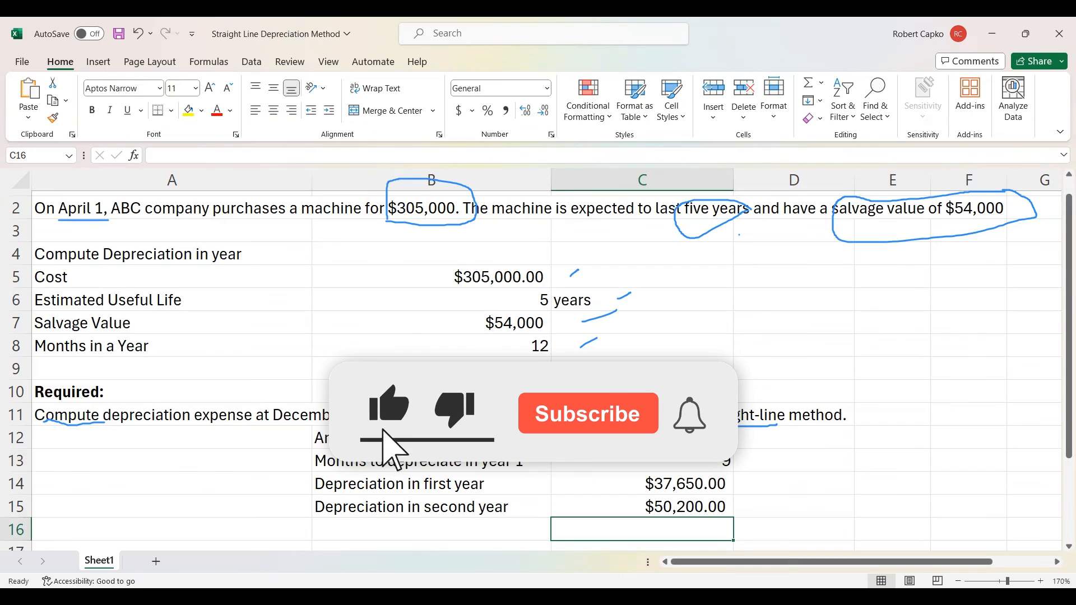
pyautogui.click(586, 414)
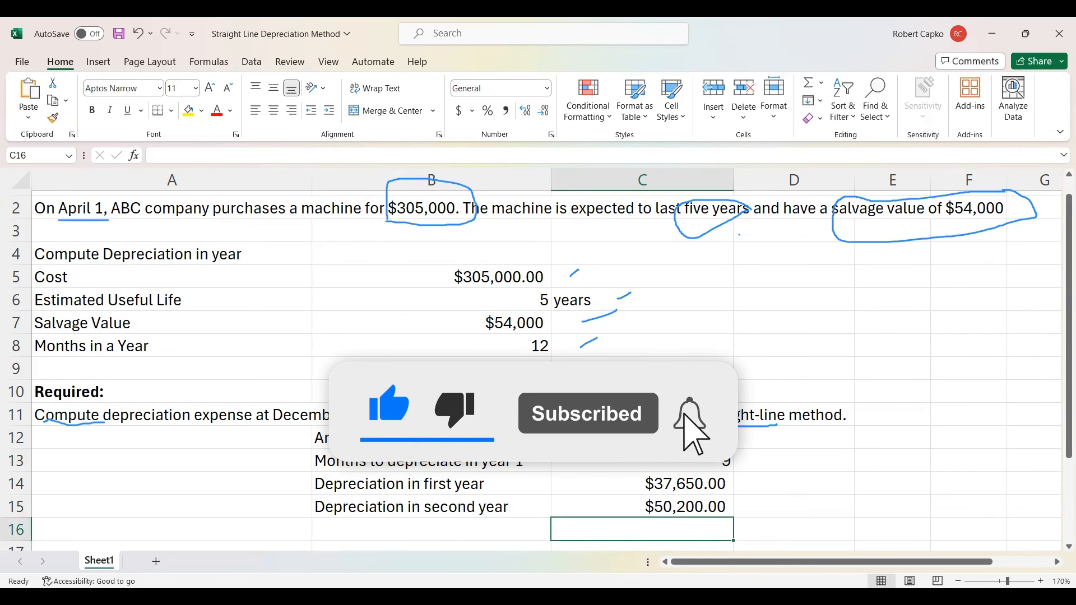